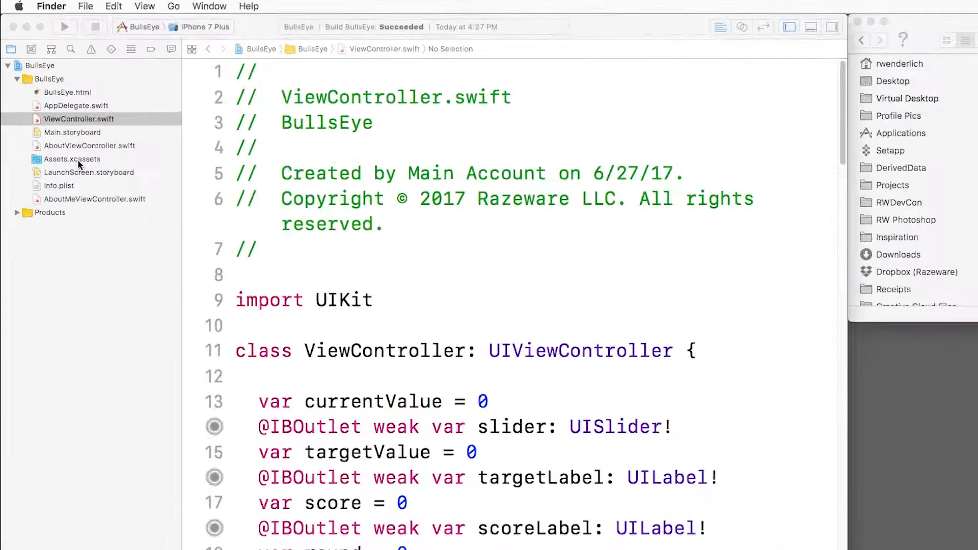
# Open Assets.xcassets and select the AppIcon set to show its empty slots
pyautogui.click(71, 159)
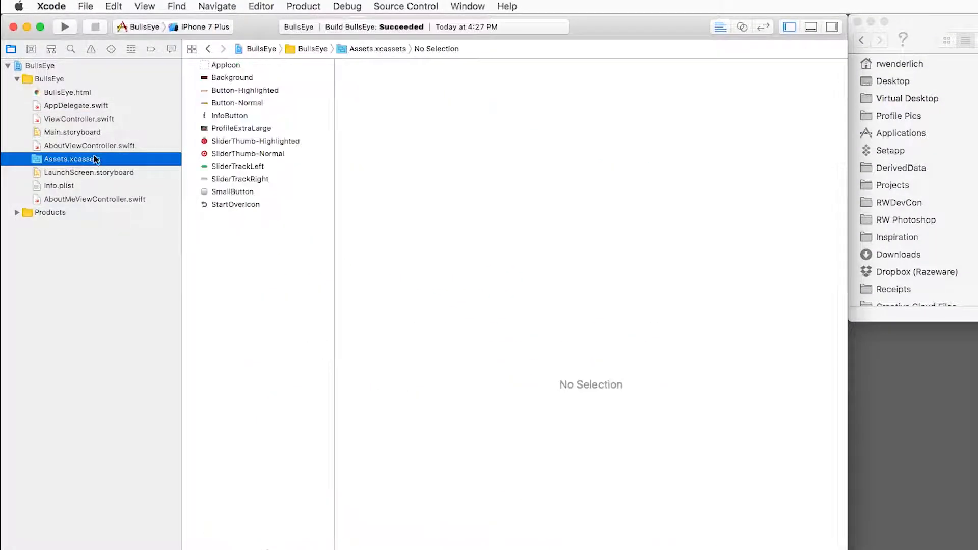
pyautogui.click(225, 65)
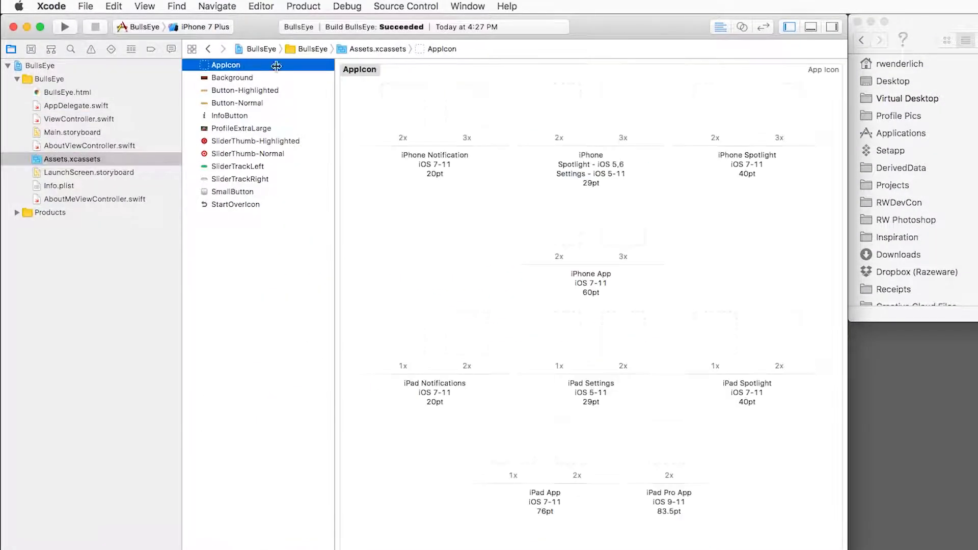
pyautogui.moveTo(407, 139)
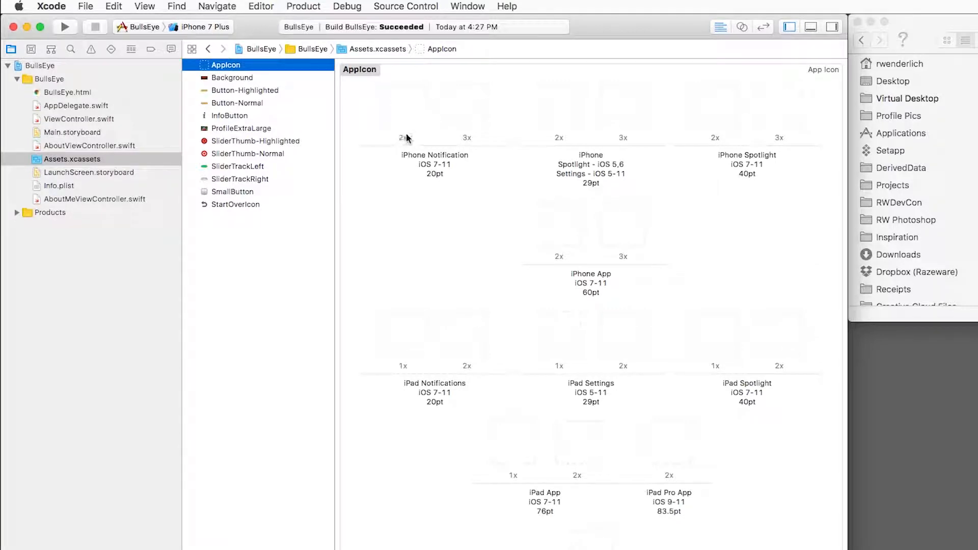
pyautogui.moveTo(550, 104)
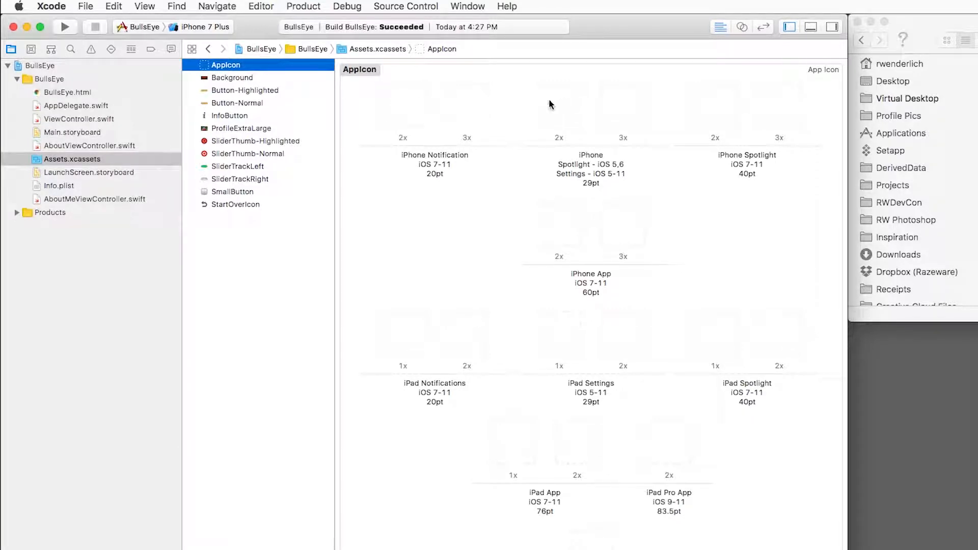
pyautogui.moveTo(601, 270)
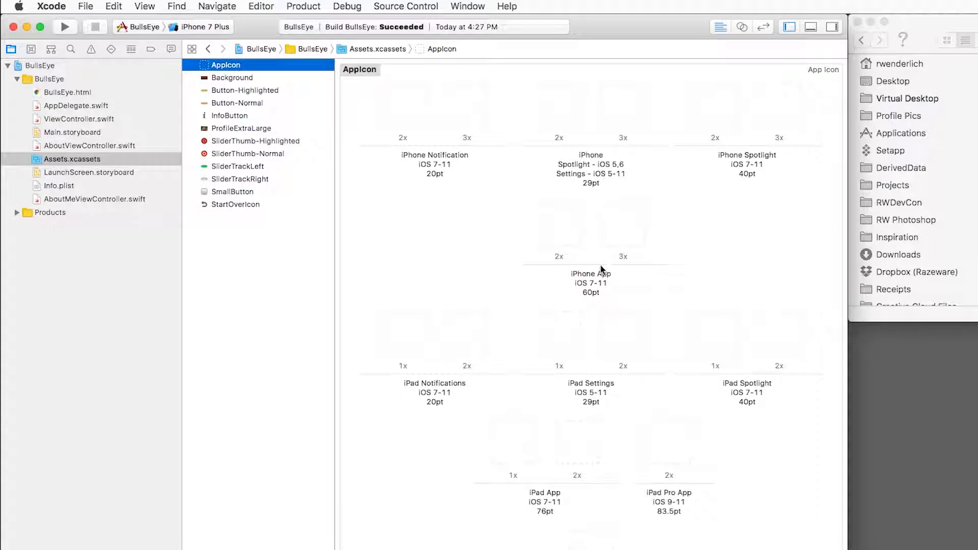
pyautogui.moveTo(551, 533)
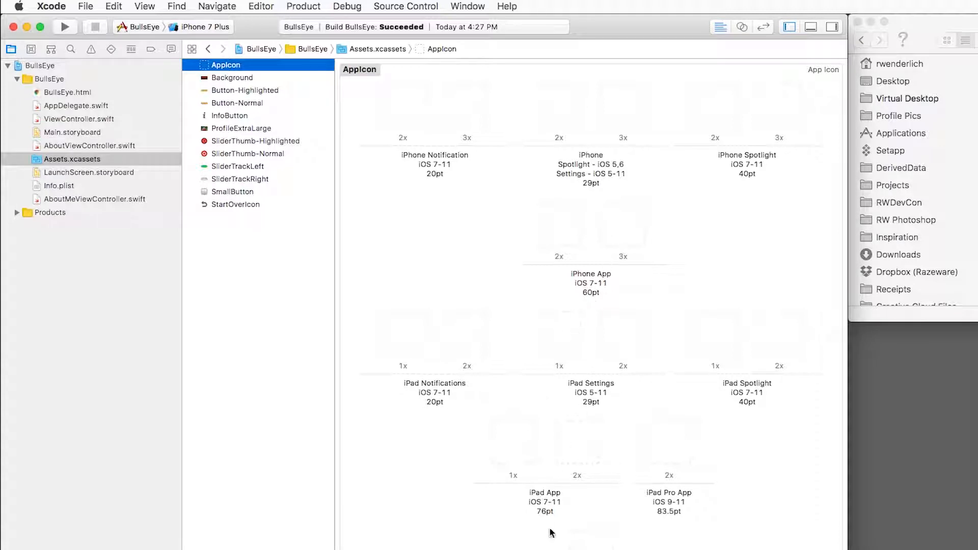
pyautogui.moveTo(428, 157)
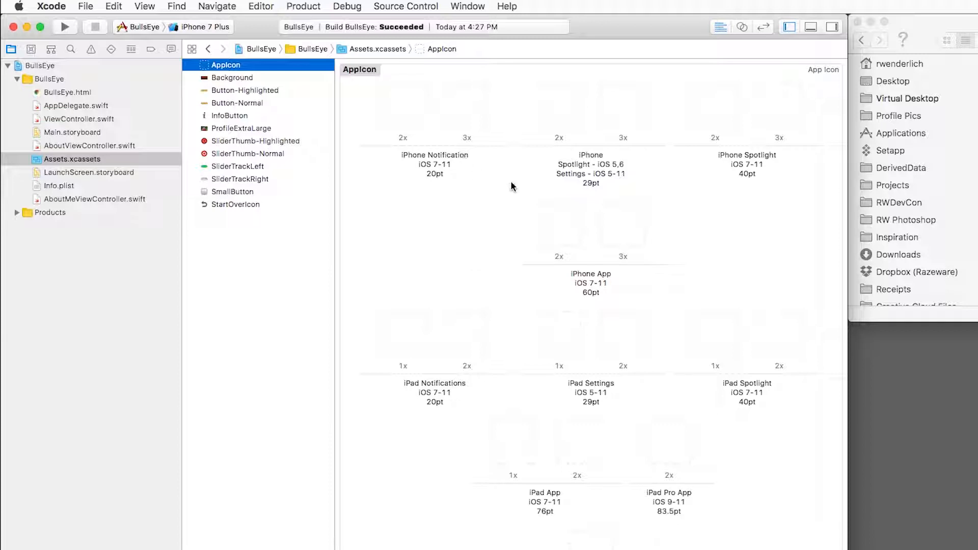
pyautogui.moveTo(608, 282)
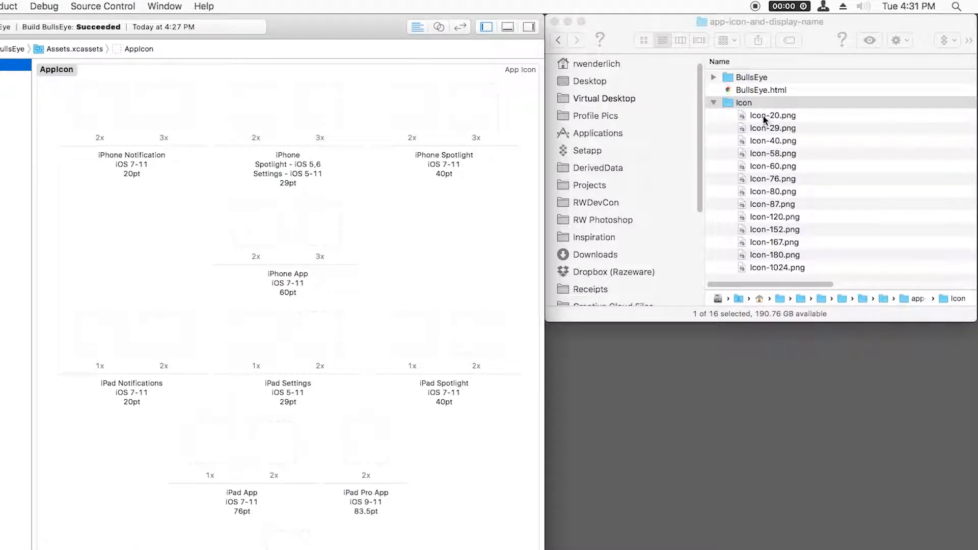
# Drag Icon-40.png from the icon folder into the iPhone Notification 2x slot
pyautogui.click(743, 102)
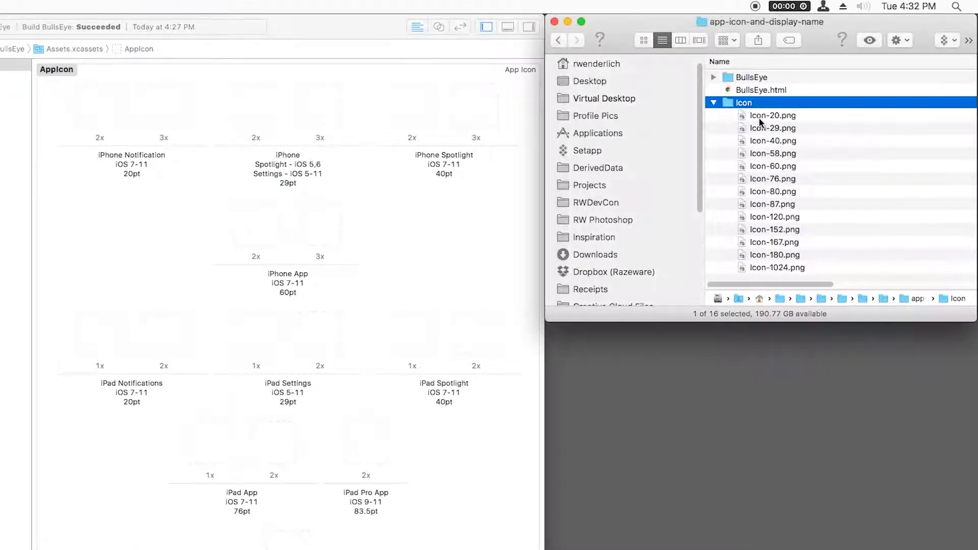
pyautogui.click(773, 115)
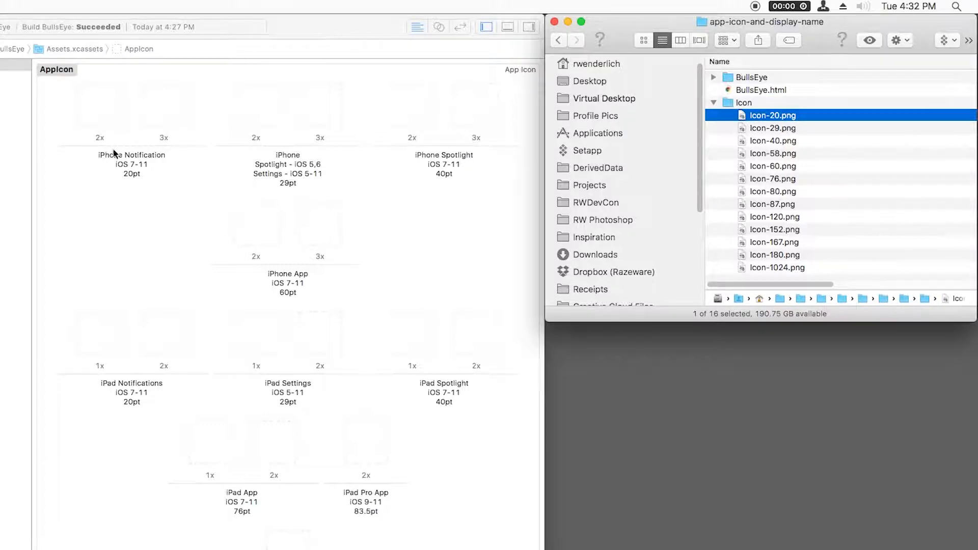
pyautogui.moveTo(124, 152)
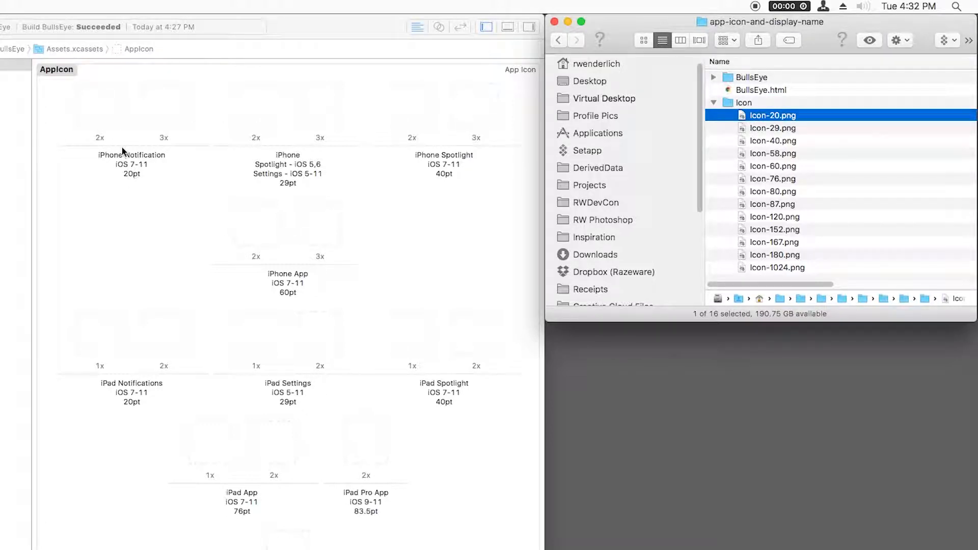
pyautogui.moveTo(772, 144)
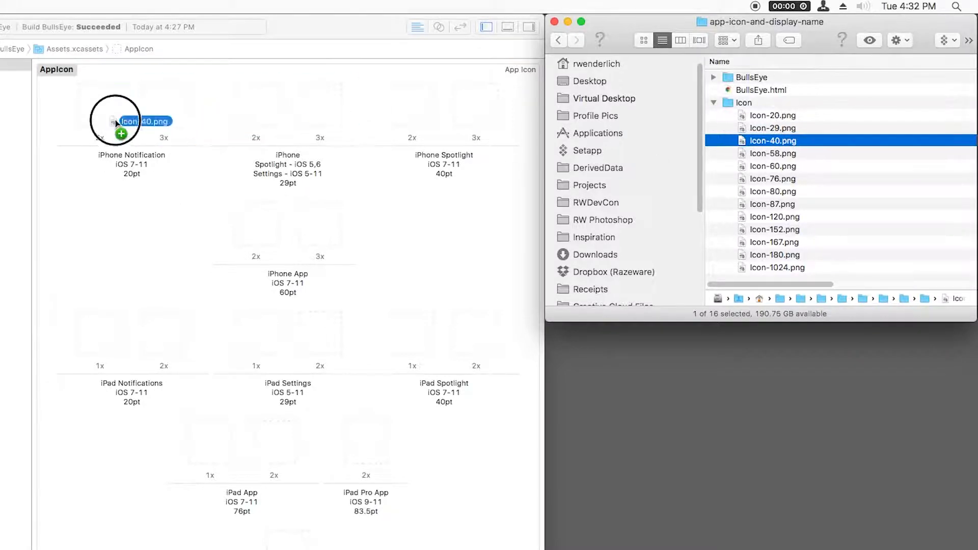
pyautogui.moveTo(772, 141); pyautogui.dragTo(100, 104)
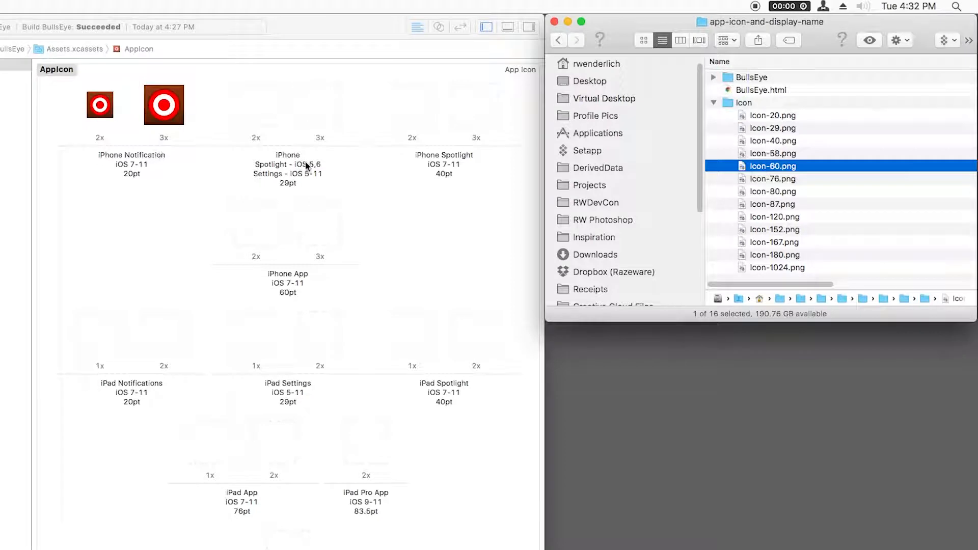
pyautogui.moveTo(170, 155)
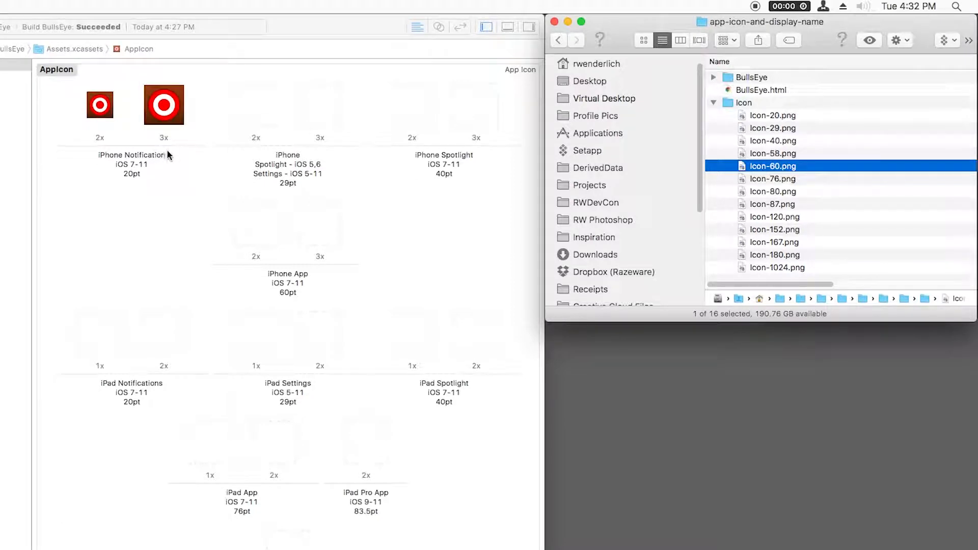
pyautogui.moveTo(161, 182)
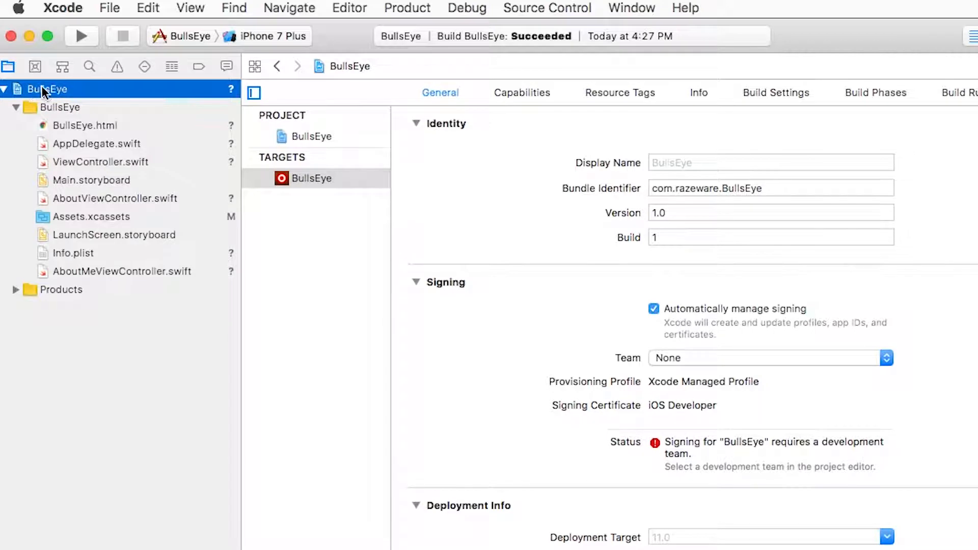
pyautogui.moveTo(449, 102)
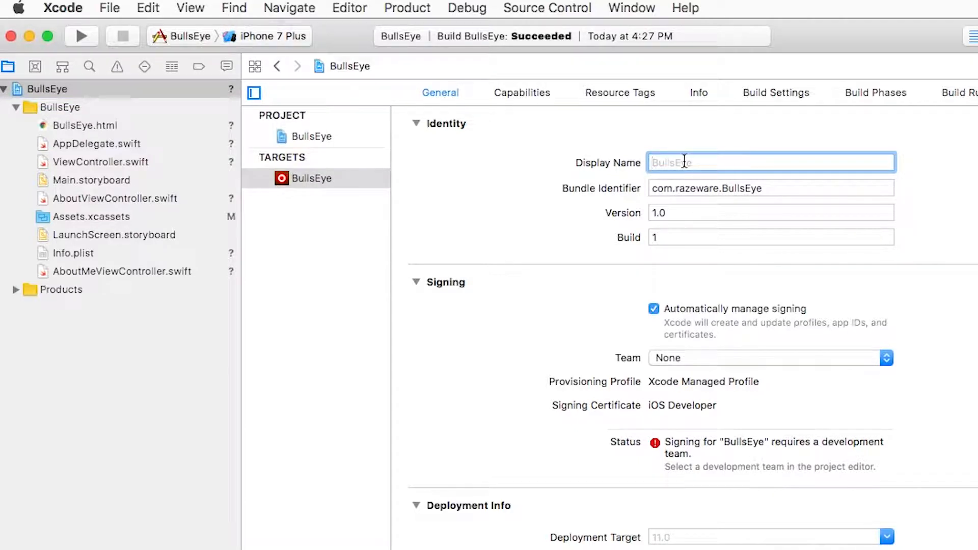
# Enter "Bull's Eye" as the target's Display Name
pyautogui.write("Bull's")
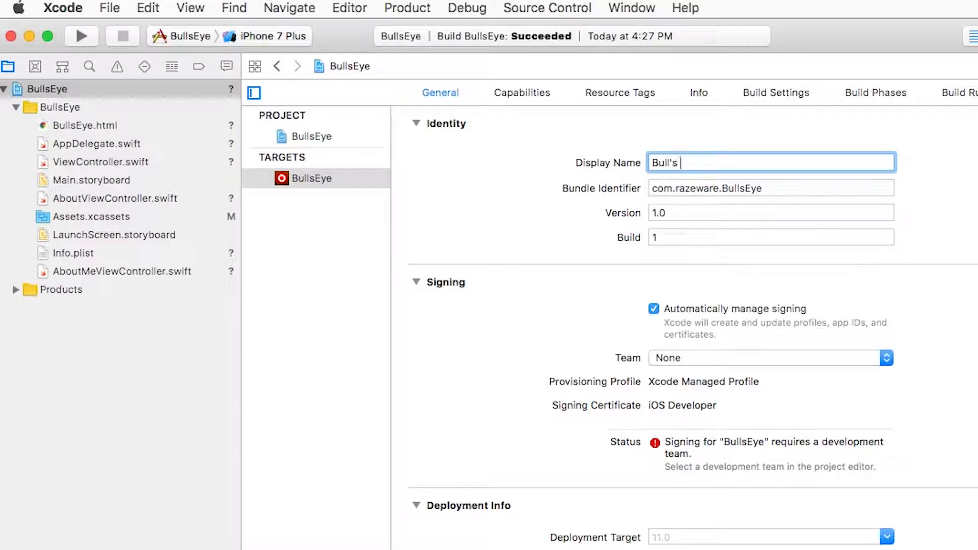
pyautogui.write('eye')
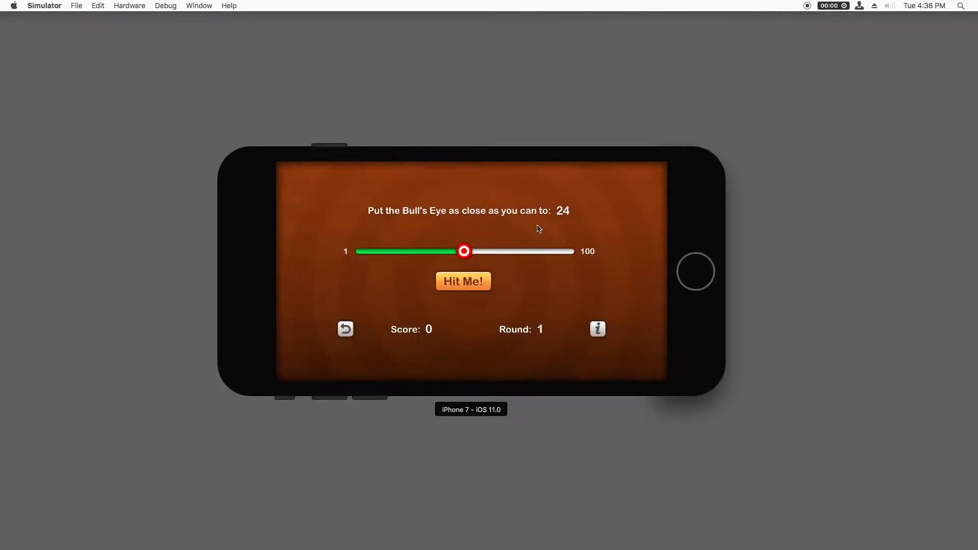
# Open Simulator's Hardware menu over the running Bull's Eye game
pyautogui.click(129, 6)
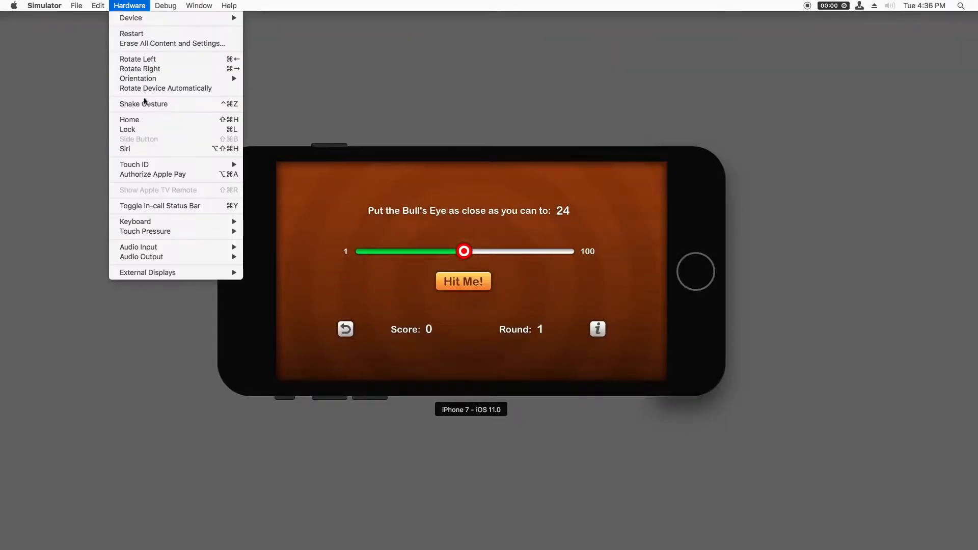